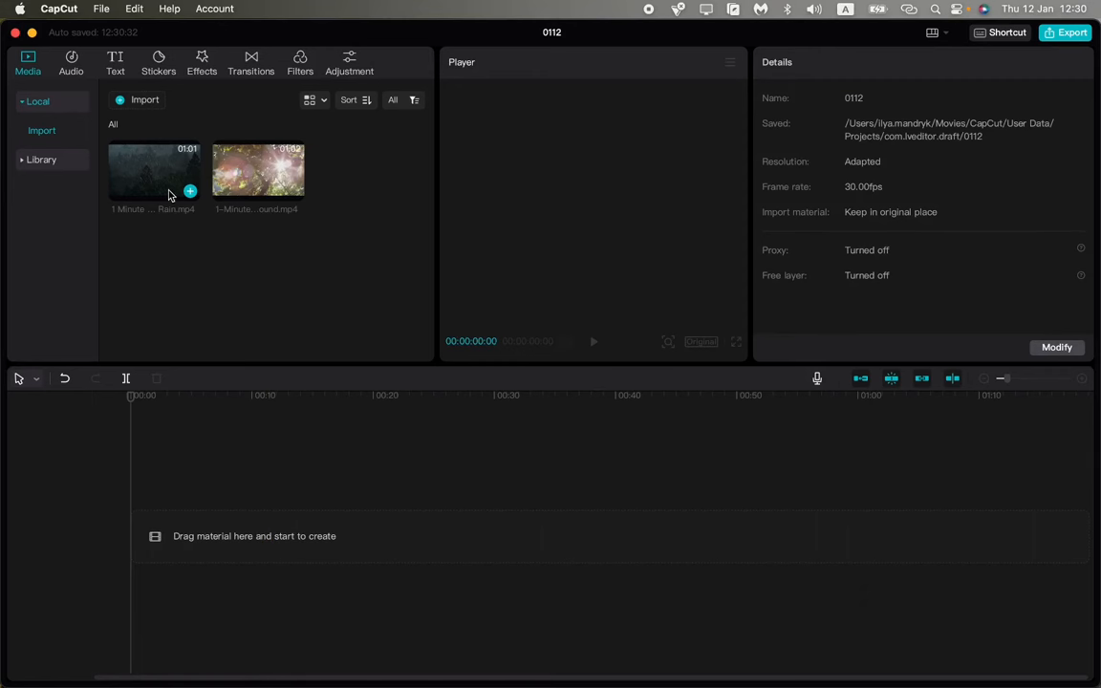
mouse_move(161, 187)
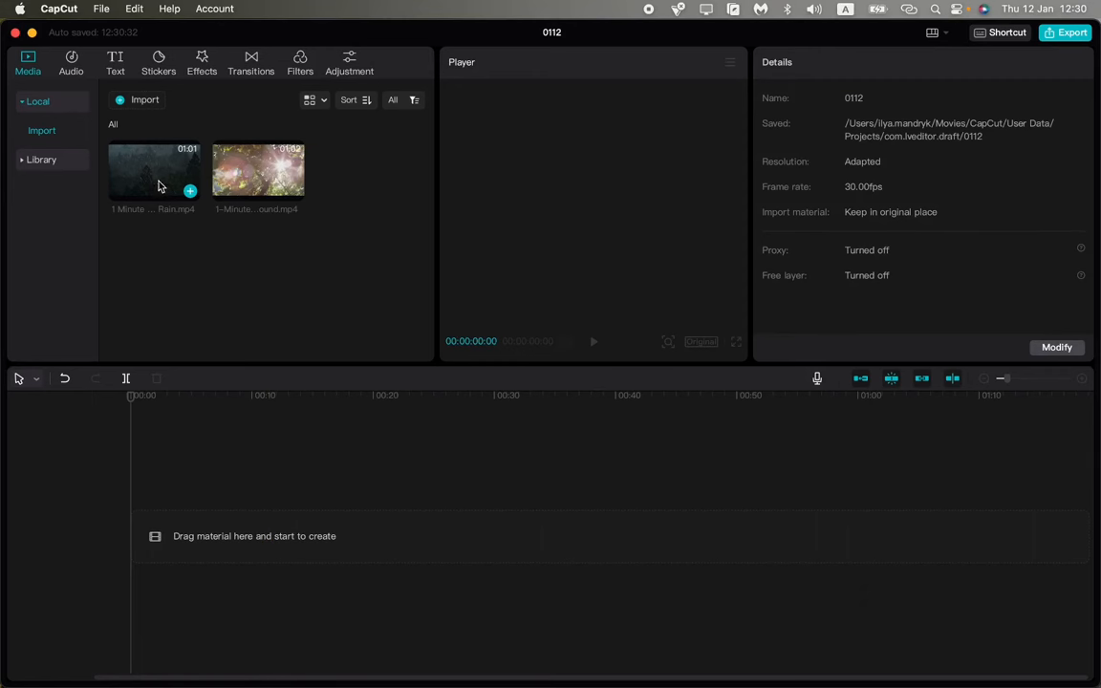
- Drag the '1 Minute … Rain.mp4' clip from Media onto the start of the timeline
left_click_drag(154, 170, 356, 299)
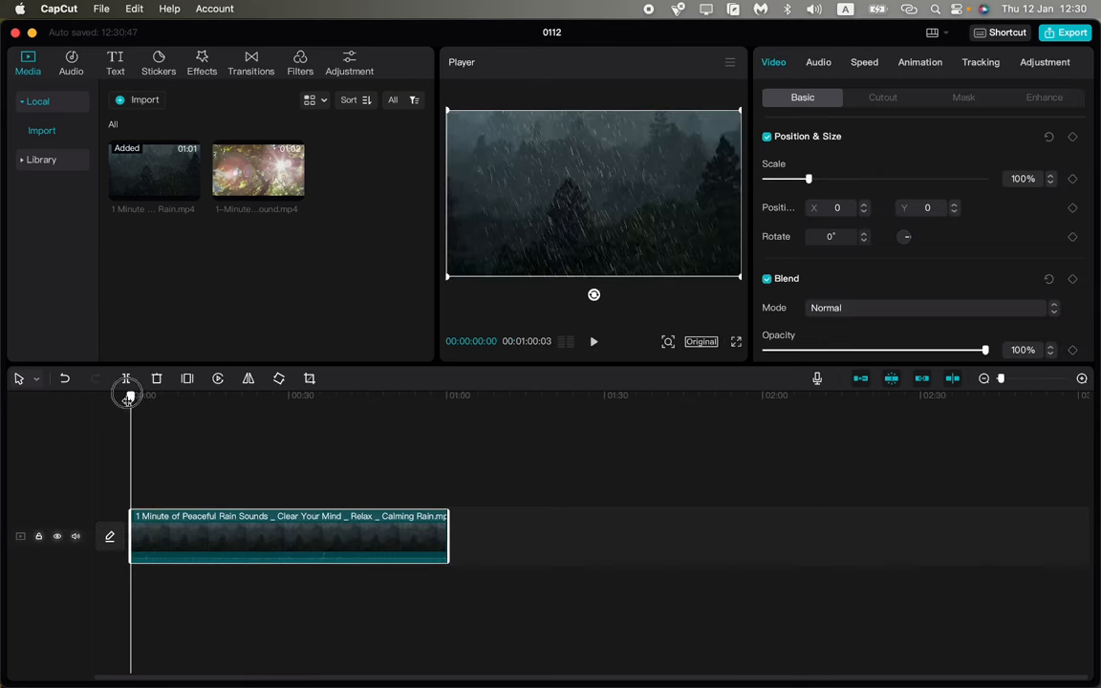
mouse_move(126, 379)
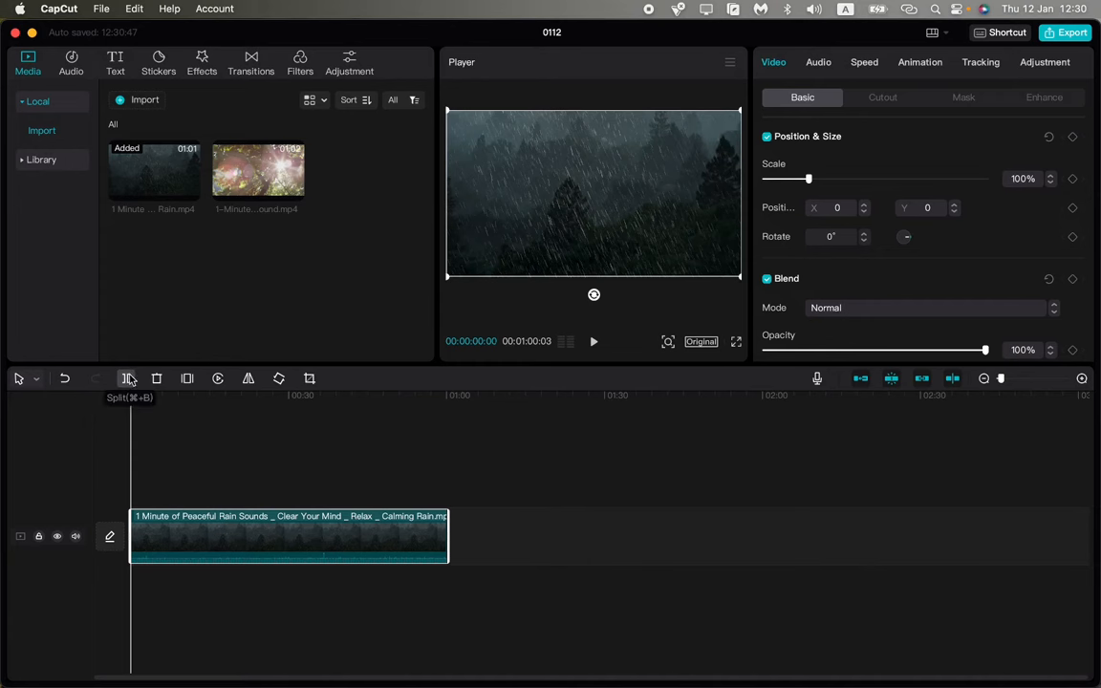
left_click(721, 395)
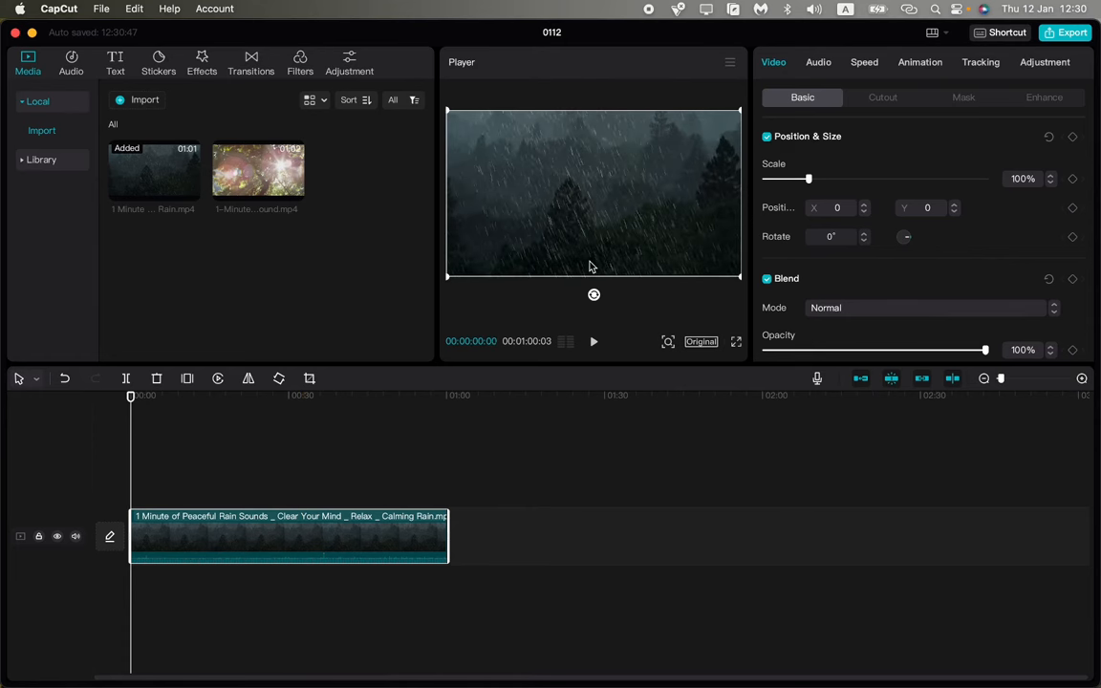
mouse_move(300, 246)
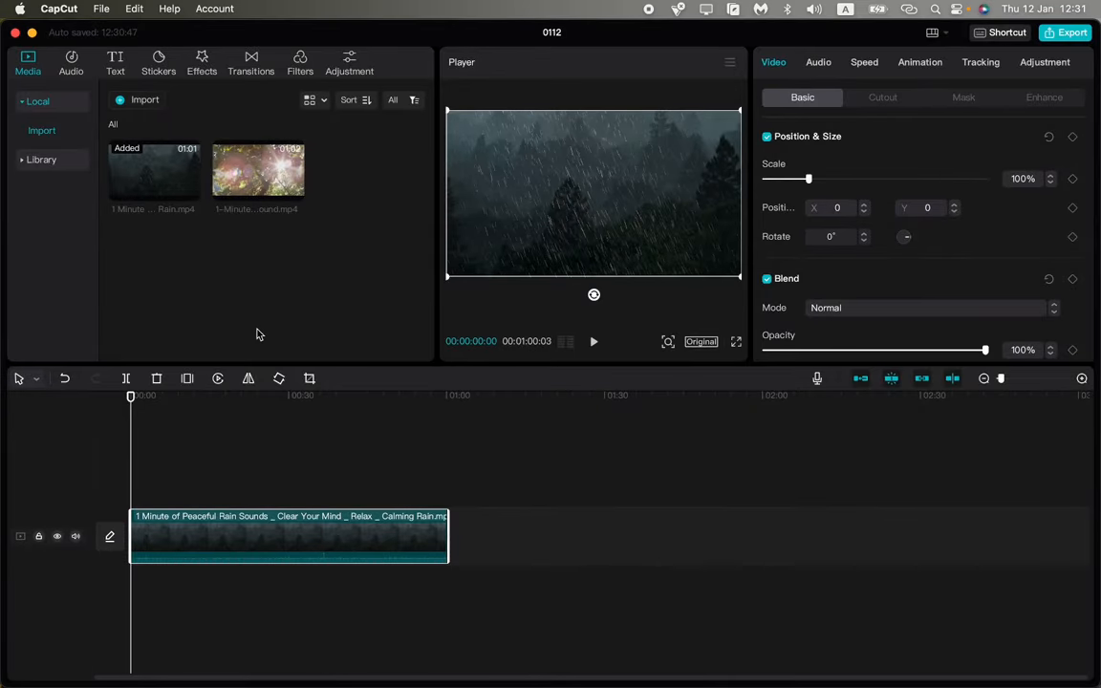
left_click(266, 395)
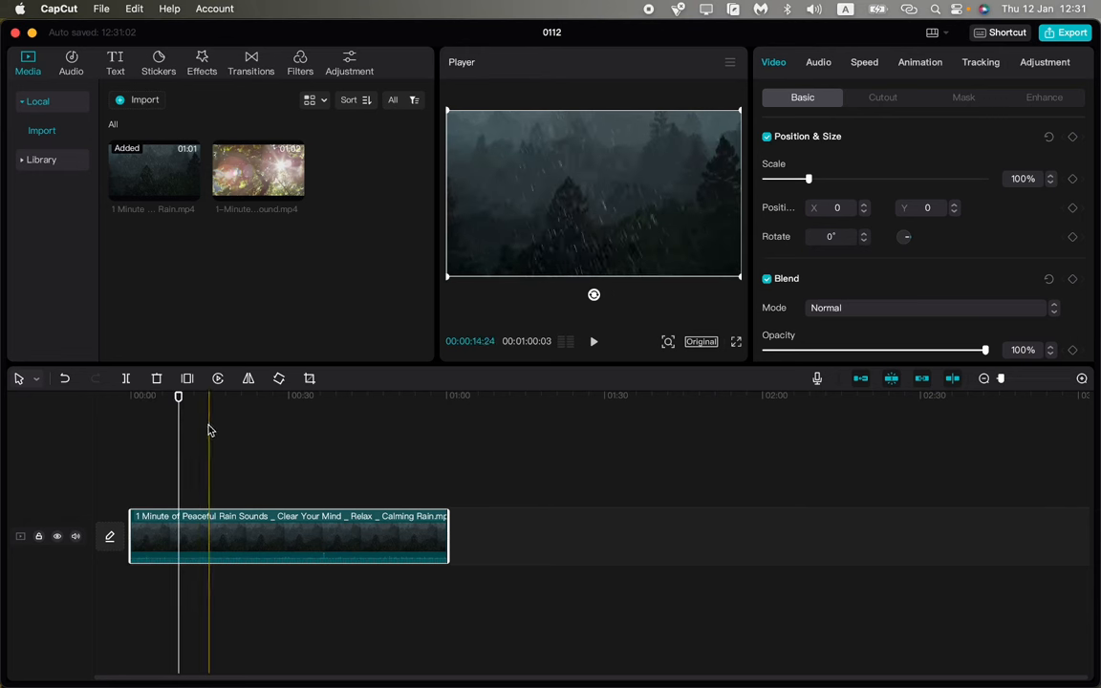
left_click_drag(208, 396, 178, 396)
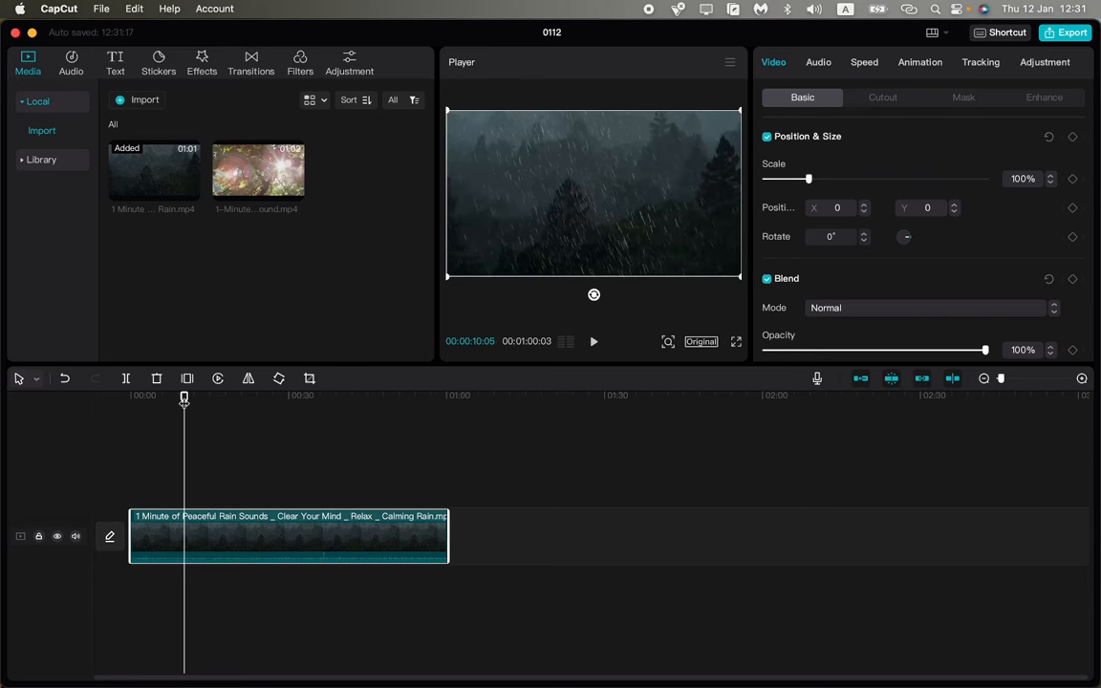
left_click(242, 395)
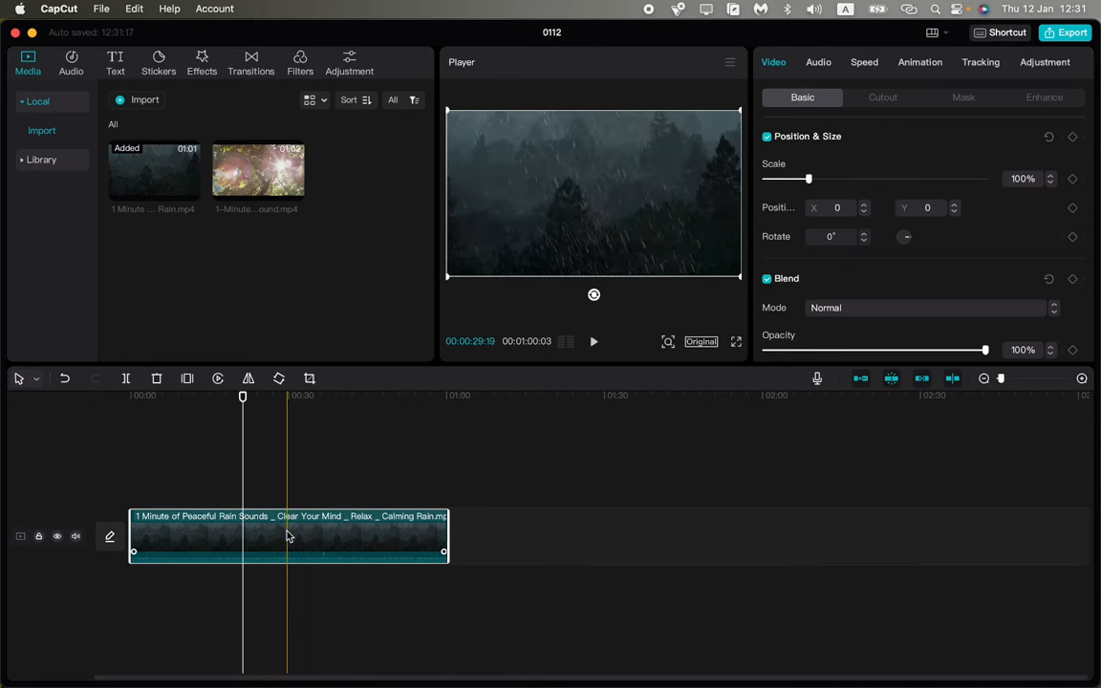
- Use Separate audio on the rain clip to split its sound onto its own track
right_click(290, 535)
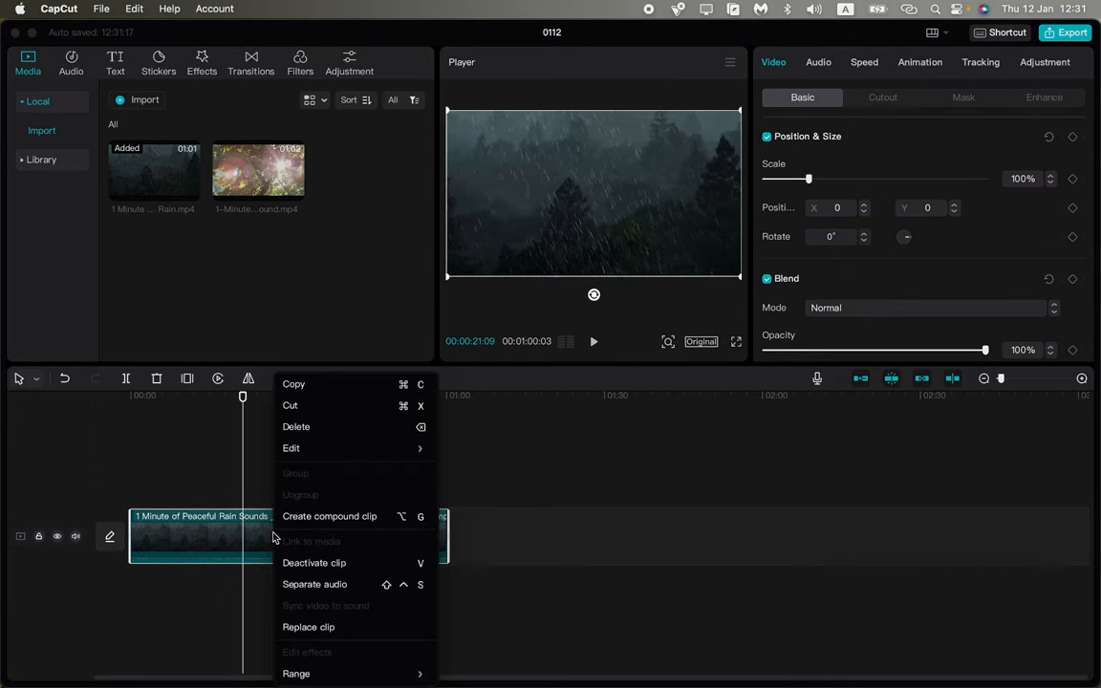
mouse_move(332, 580)
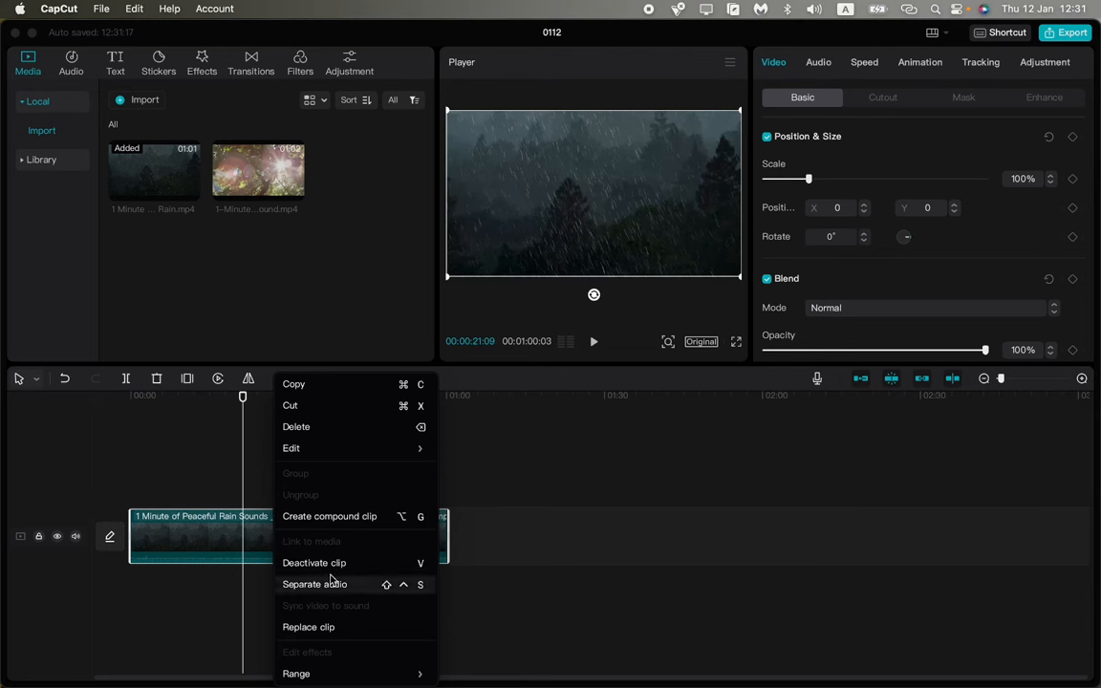
mouse_move(381, 593)
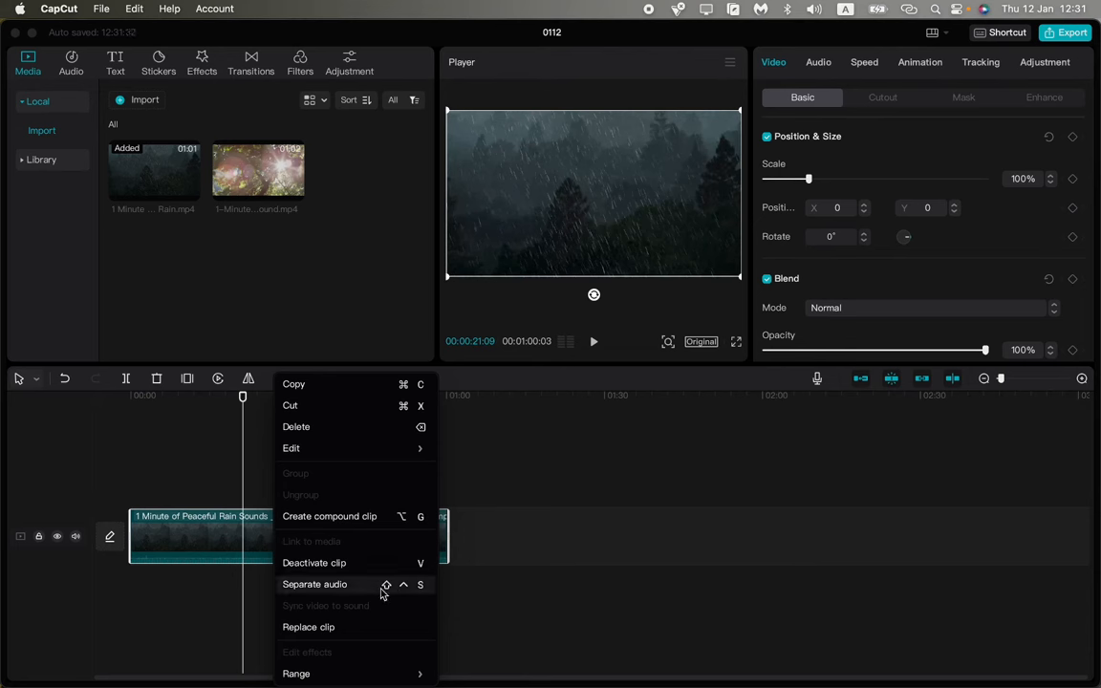
mouse_move(416, 590)
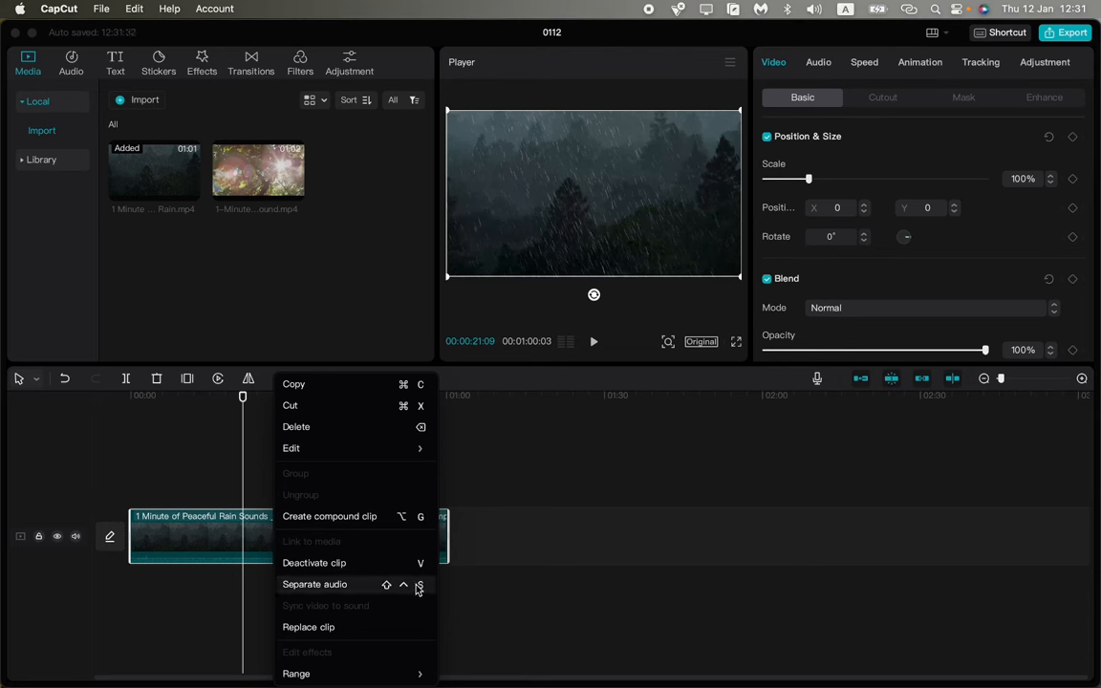
mouse_move(334, 584)
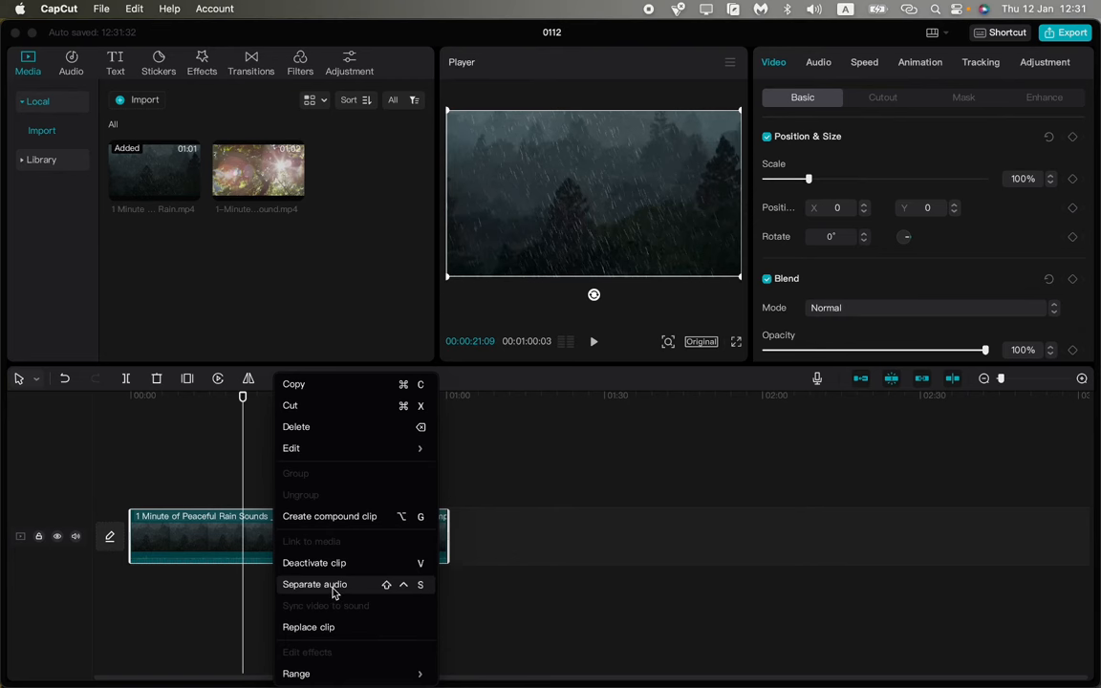
left_click(314, 584)
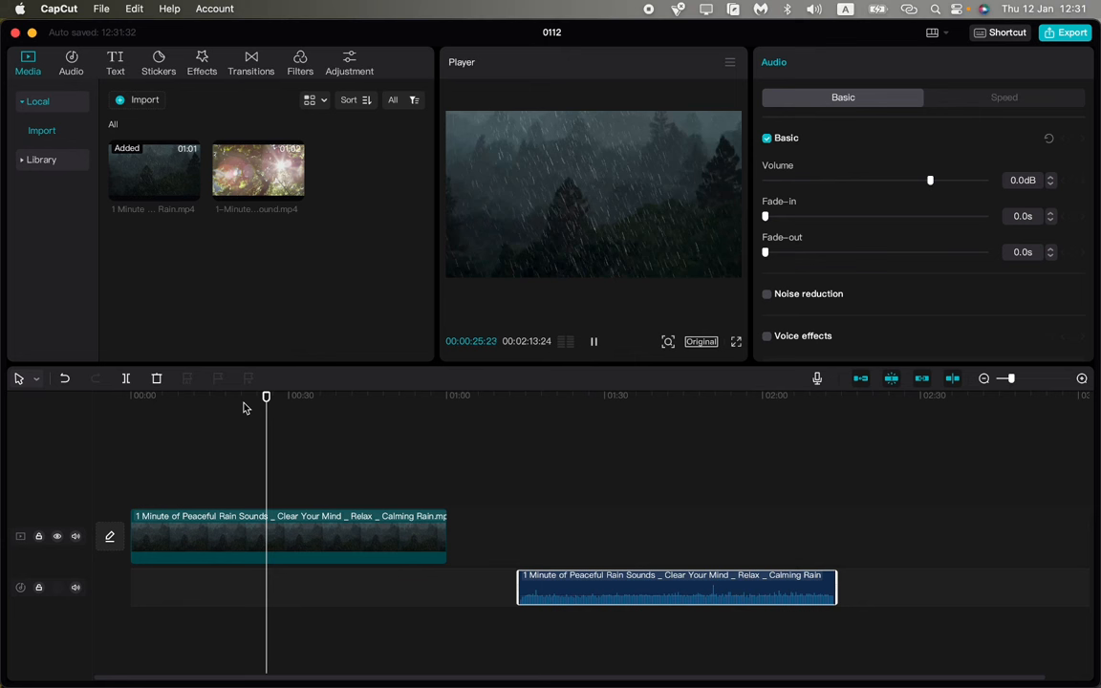
- Drag the separated rain audio along its track to start where the video ends
left_click(425, 395)
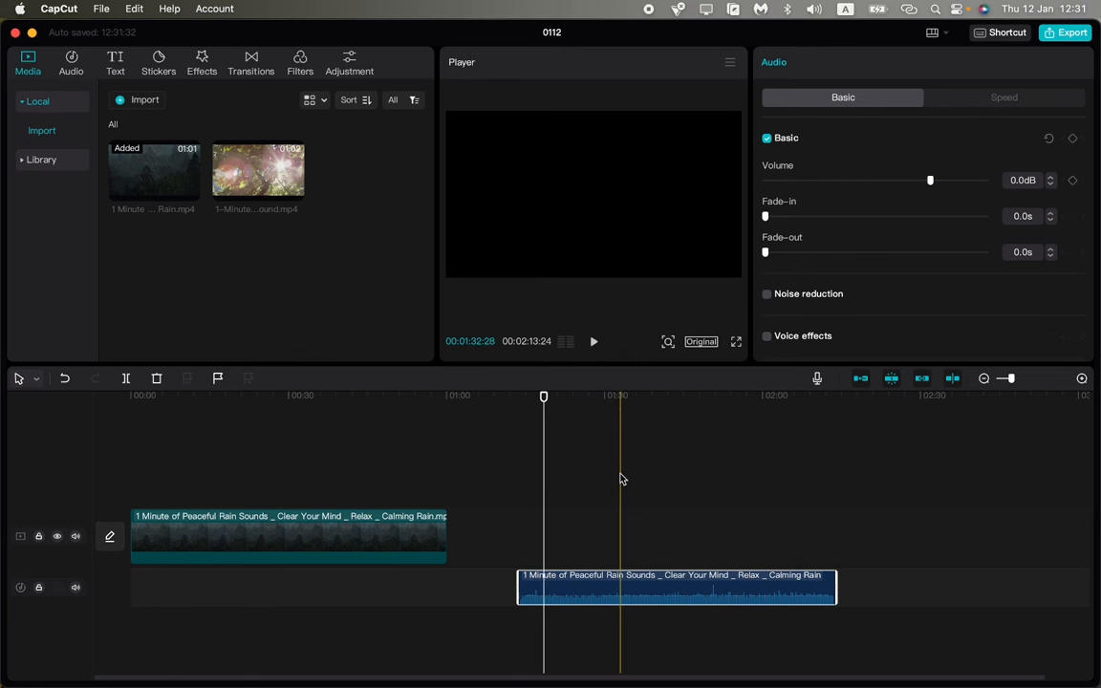
left_click(545, 396)
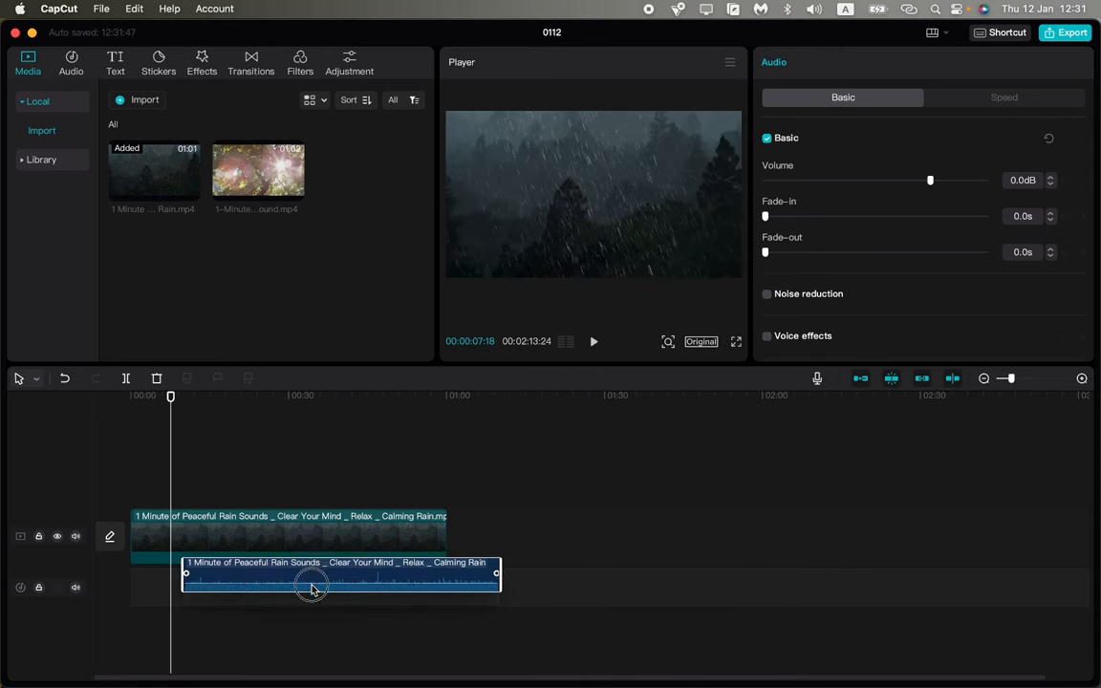
left_click_drag(313, 585, 549, 586)
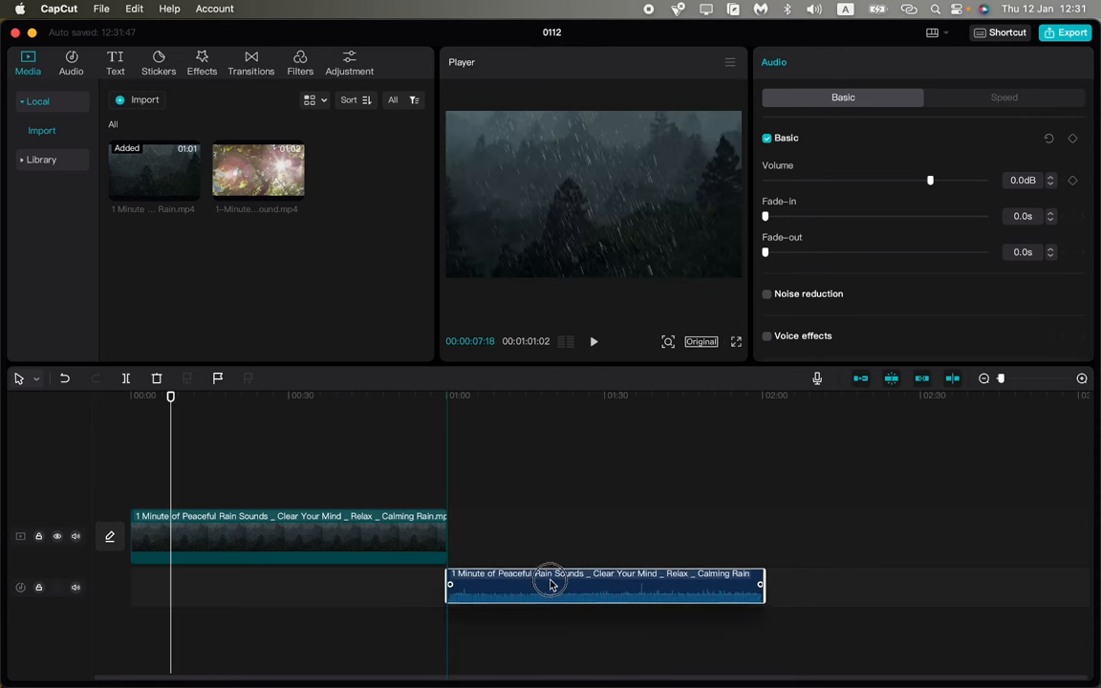